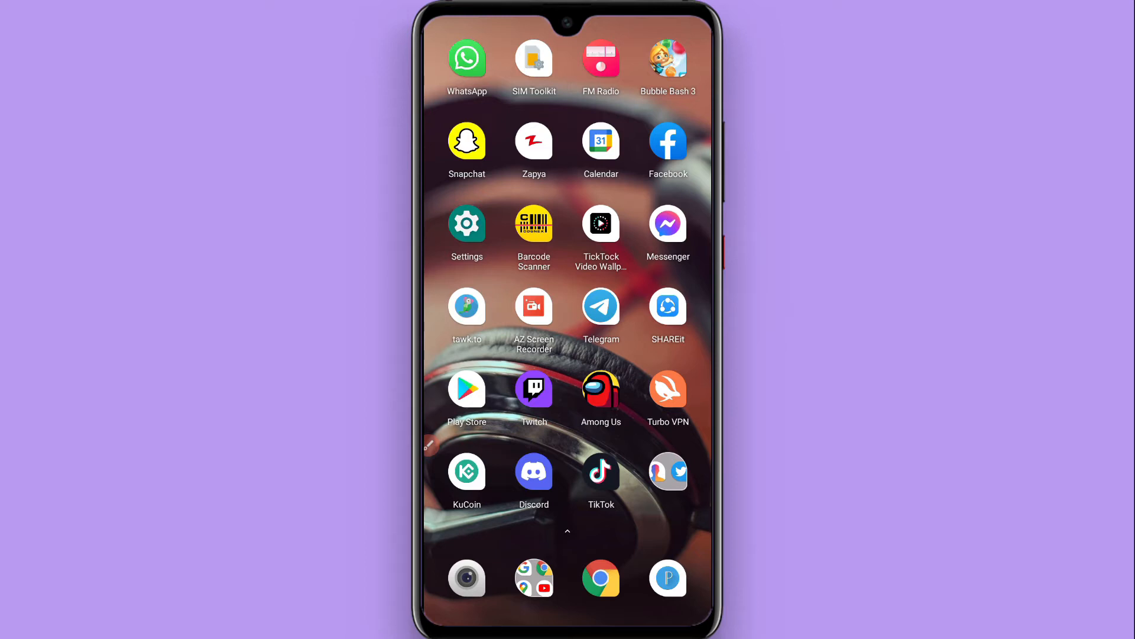
left_click(533, 471)
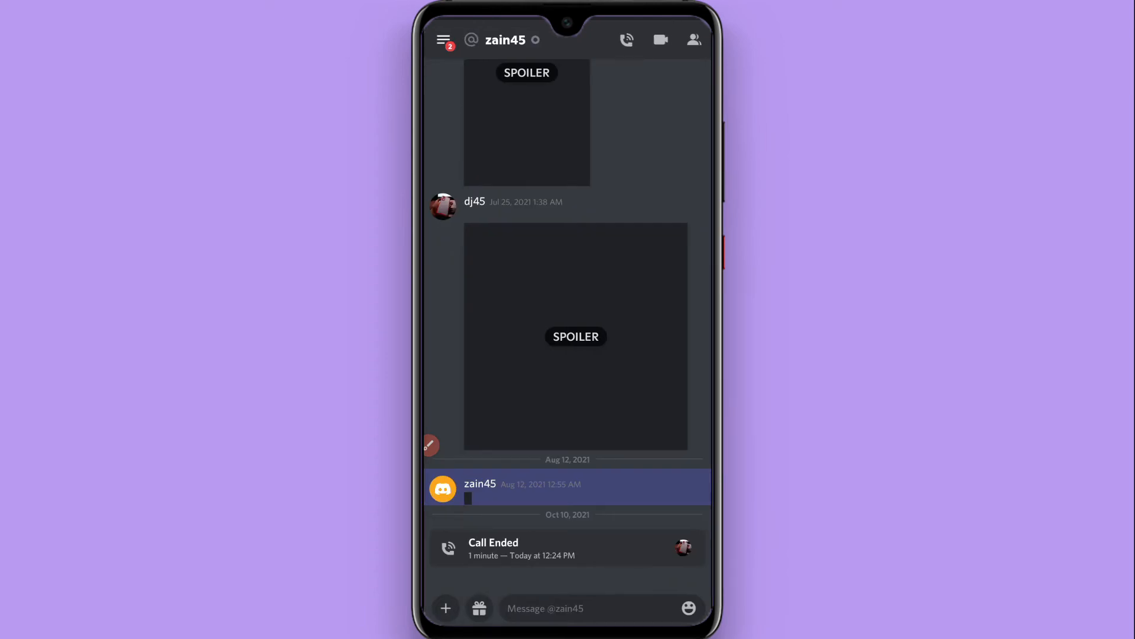
left_click(429, 445)
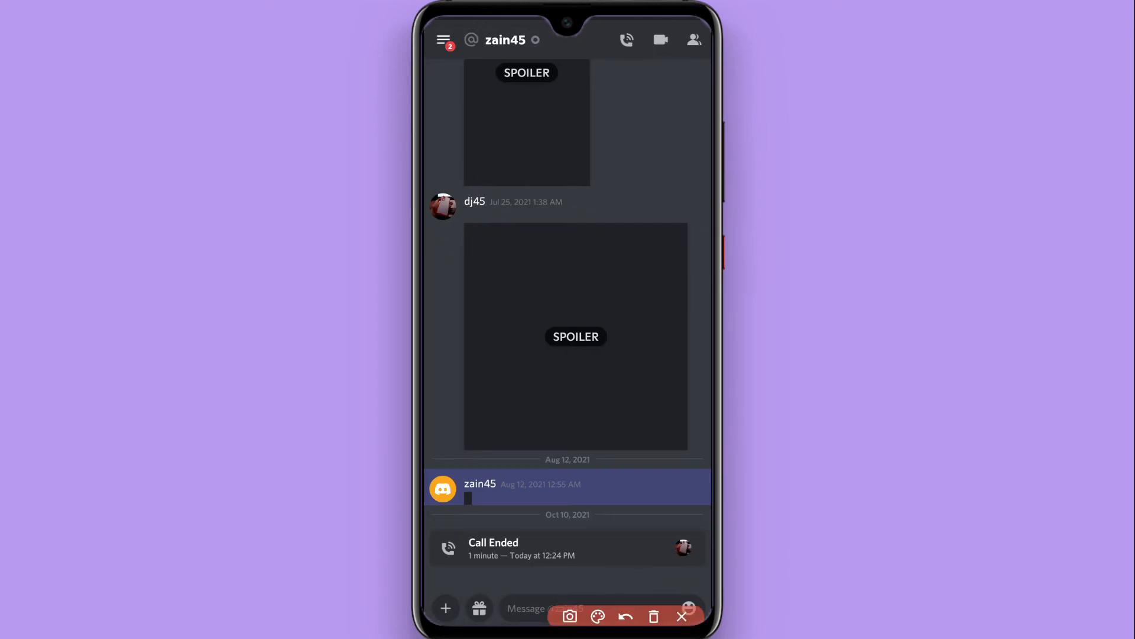
left_click(680, 616)
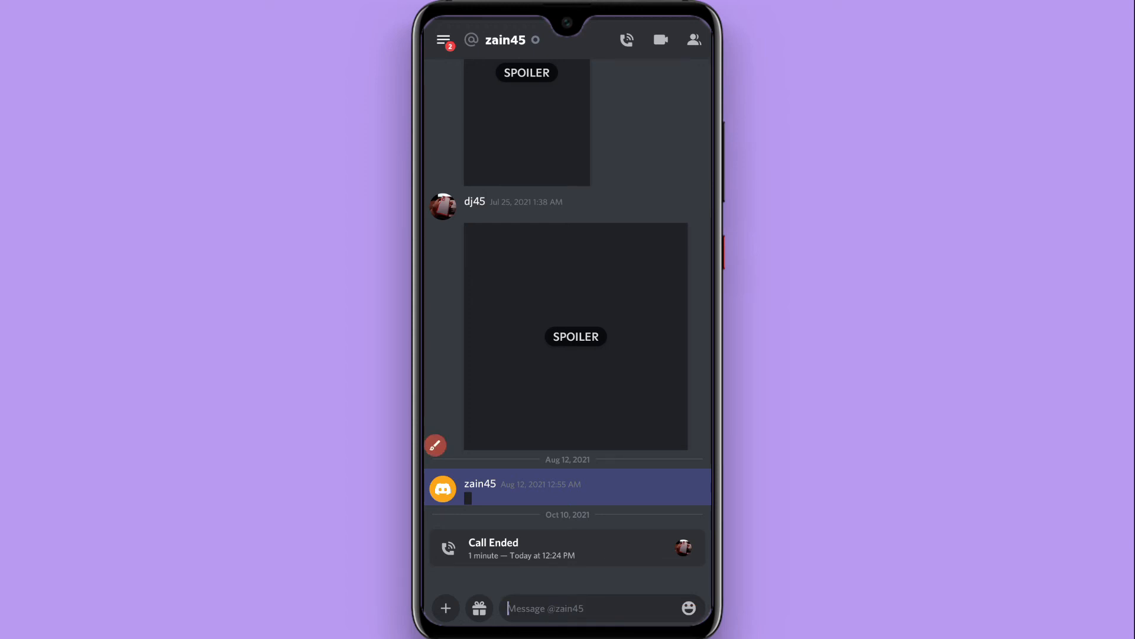